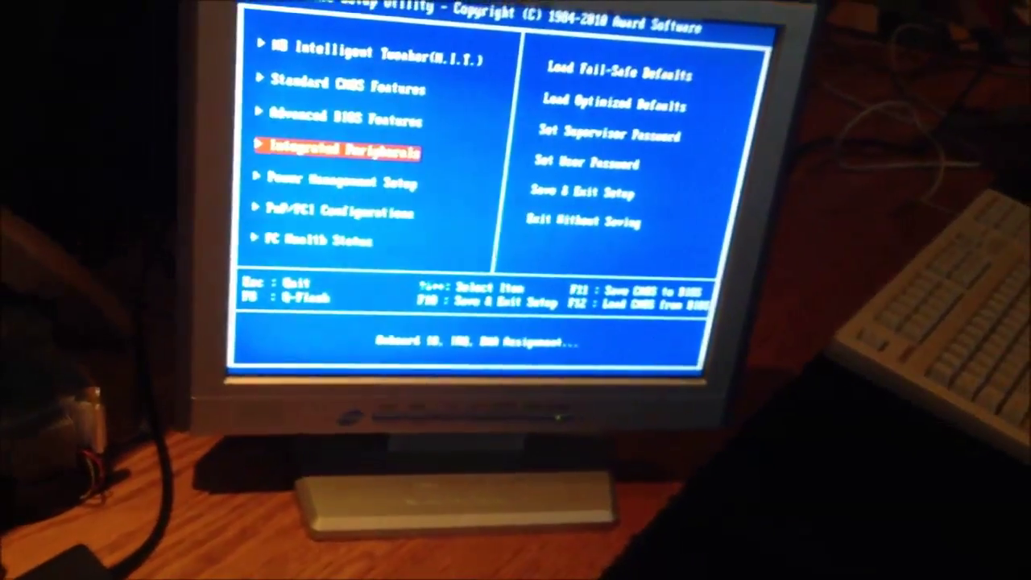
# Step: Request Save & Exit Setup from the main menu, bringing up the save-to-CMOS confirmation
pyautogui.press('Enter')
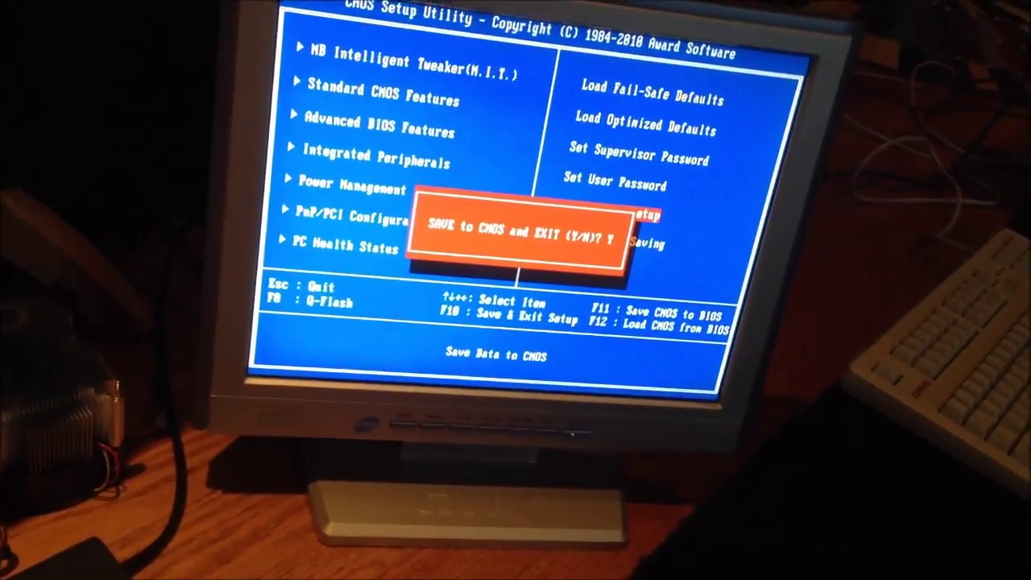
# Step: Answer Y to save the BIOS settings to CMOS and reboot into POST
pyautogui.press('y')
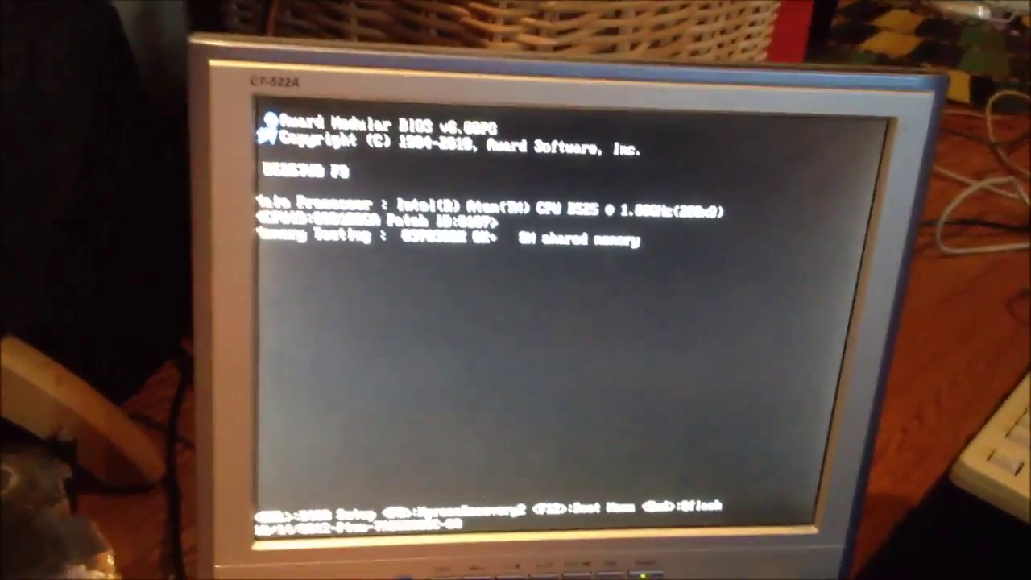